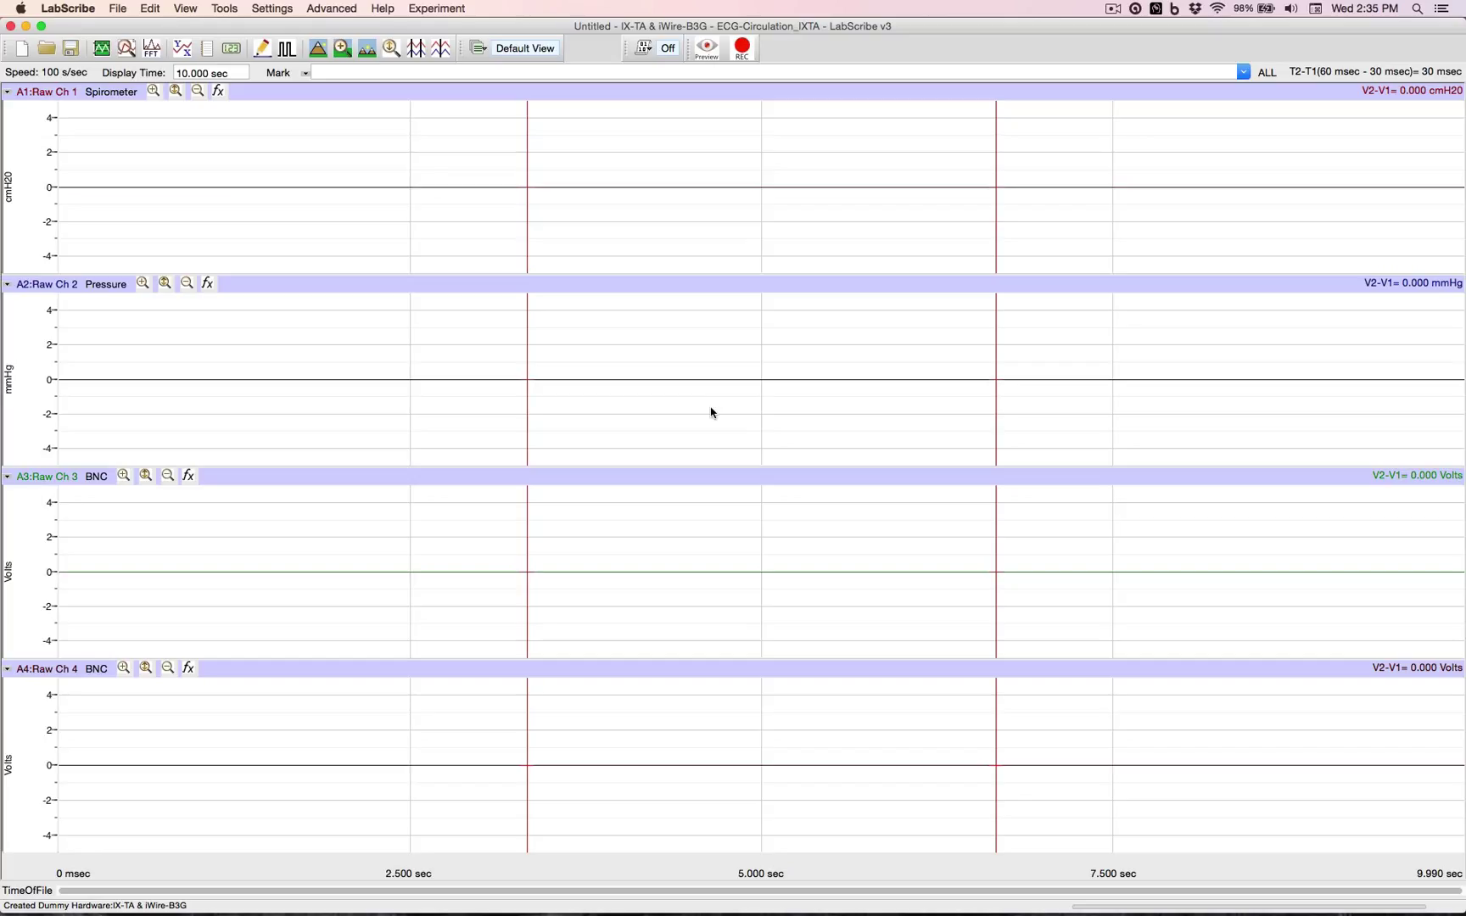
mouse_move(428, 178)
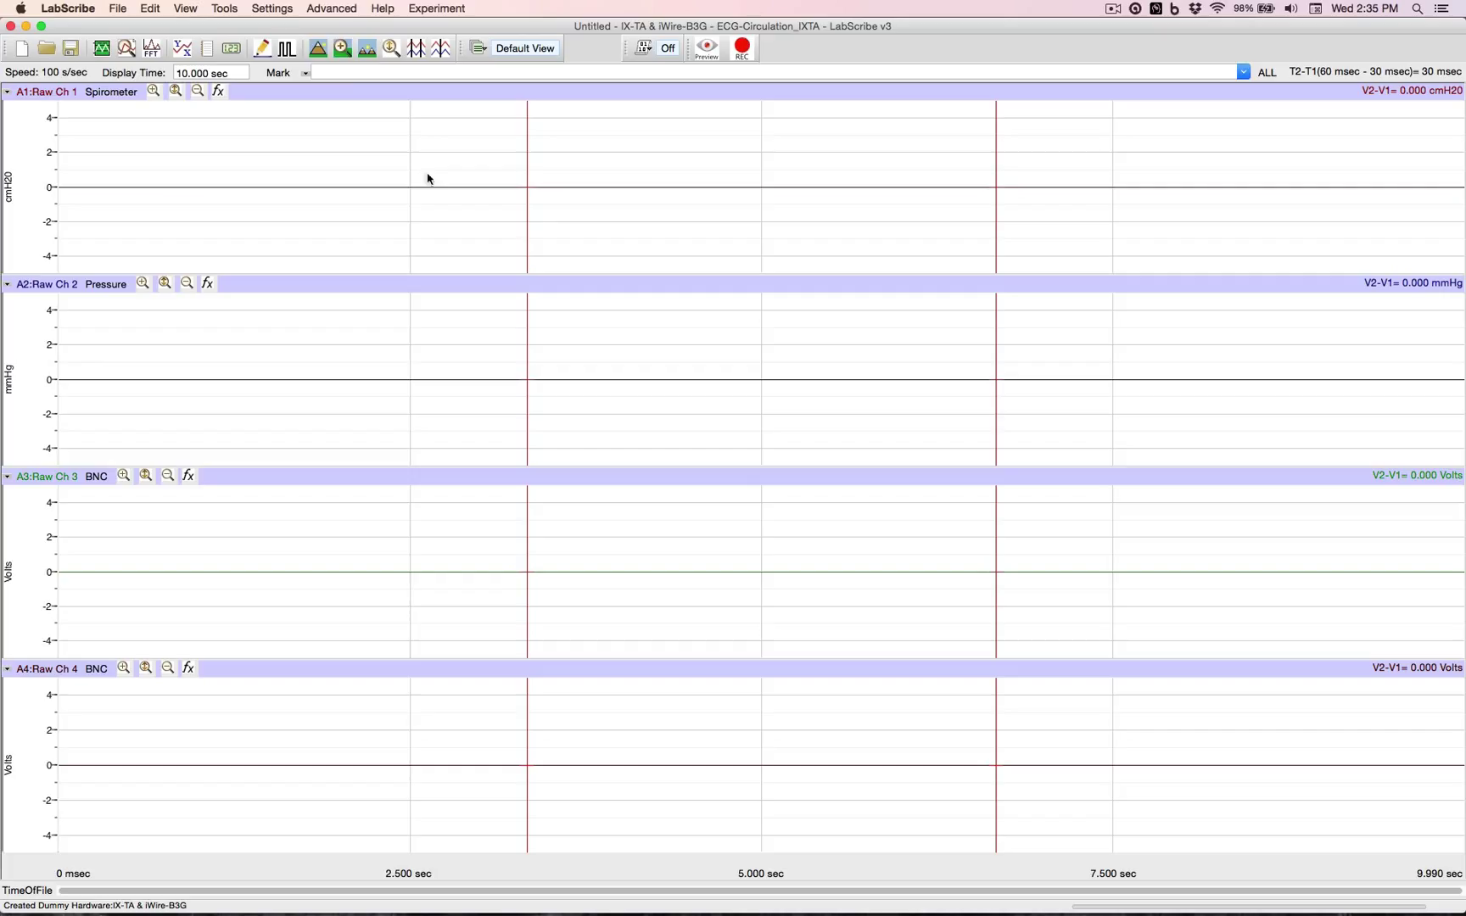
mouse_move(271, 8)
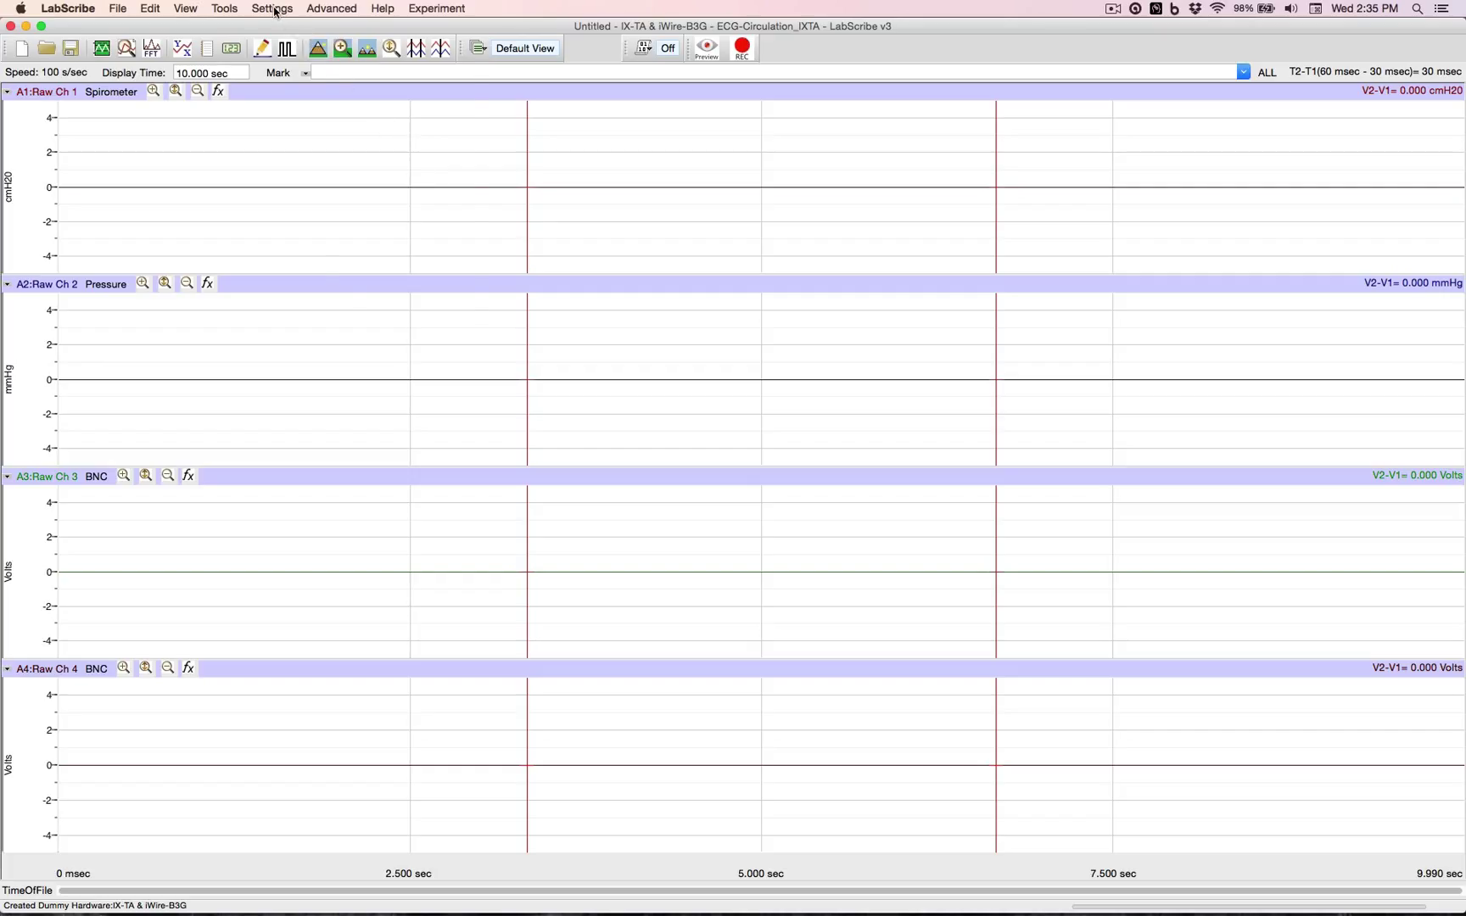
Step: Load the Human Heart > ECG-Circulation experiment settings from the Settings menu
click(271, 9)
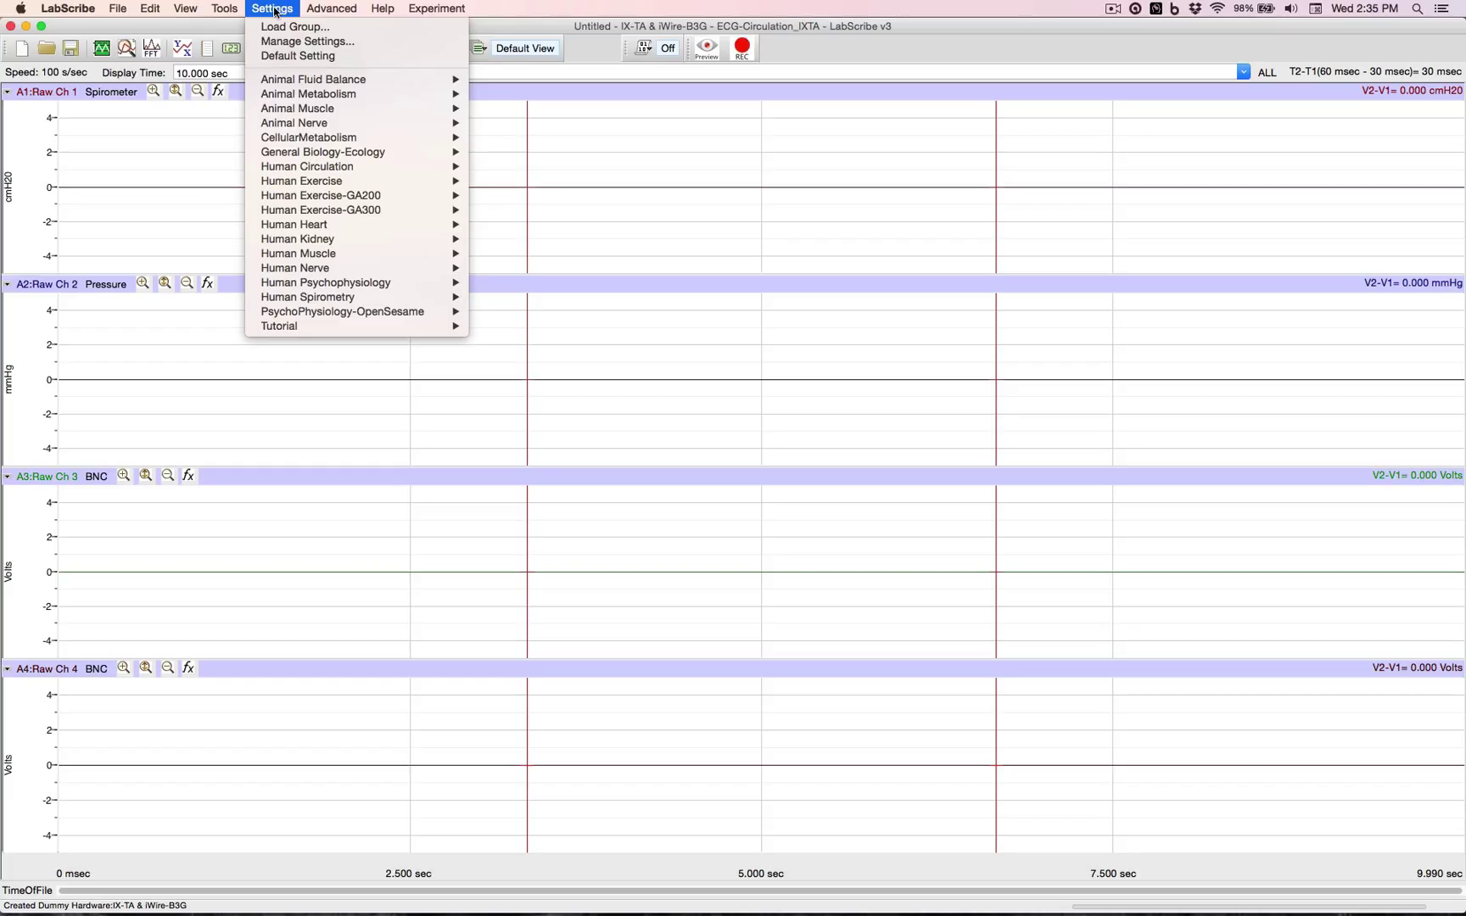
mouse_move(294, 224)
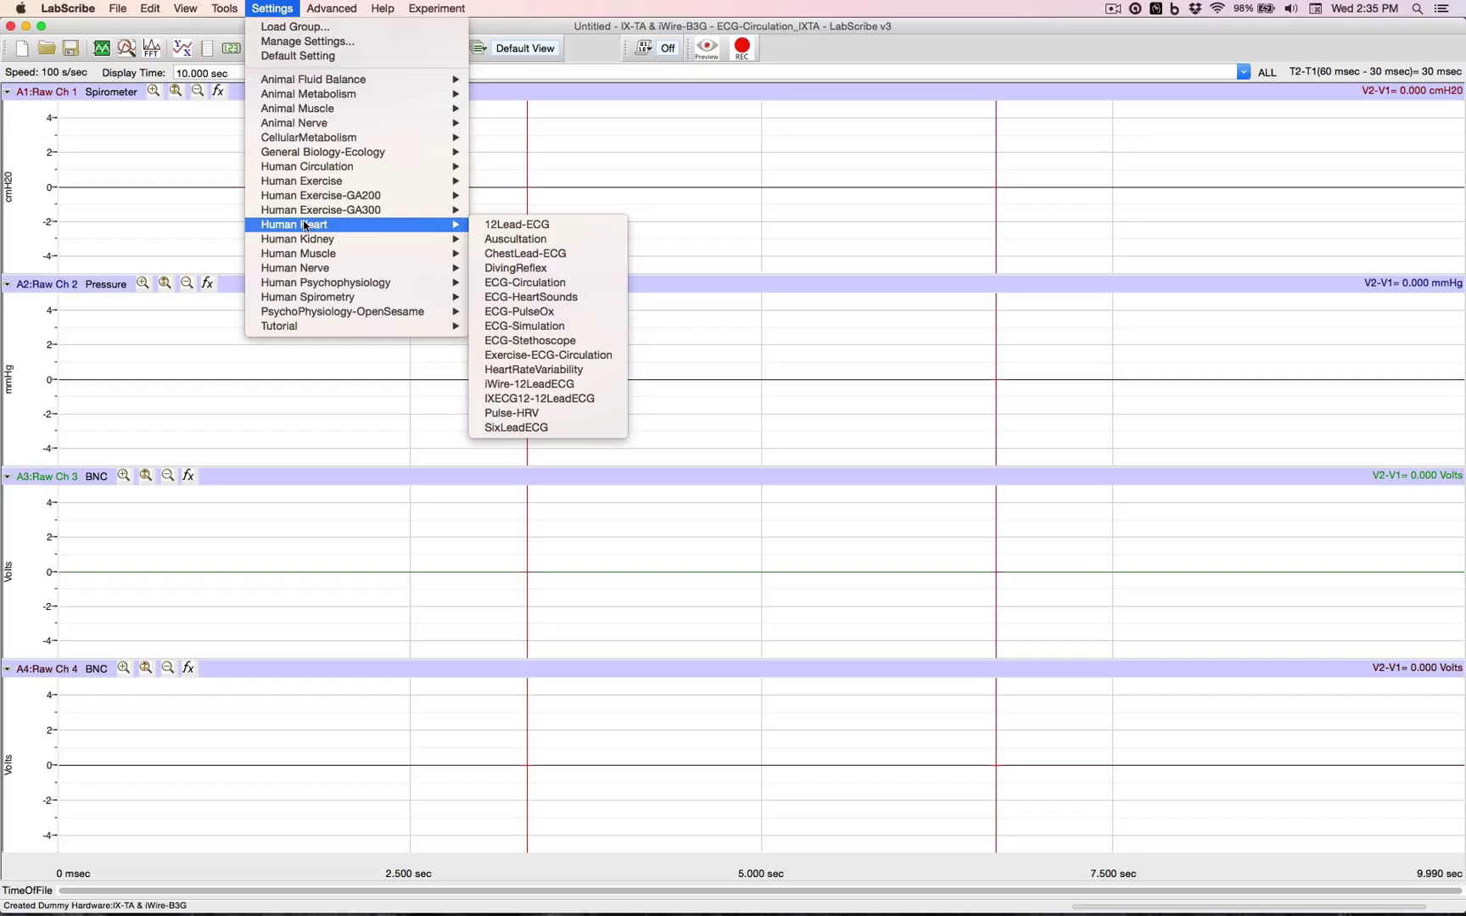
mouse_move(529, 268)
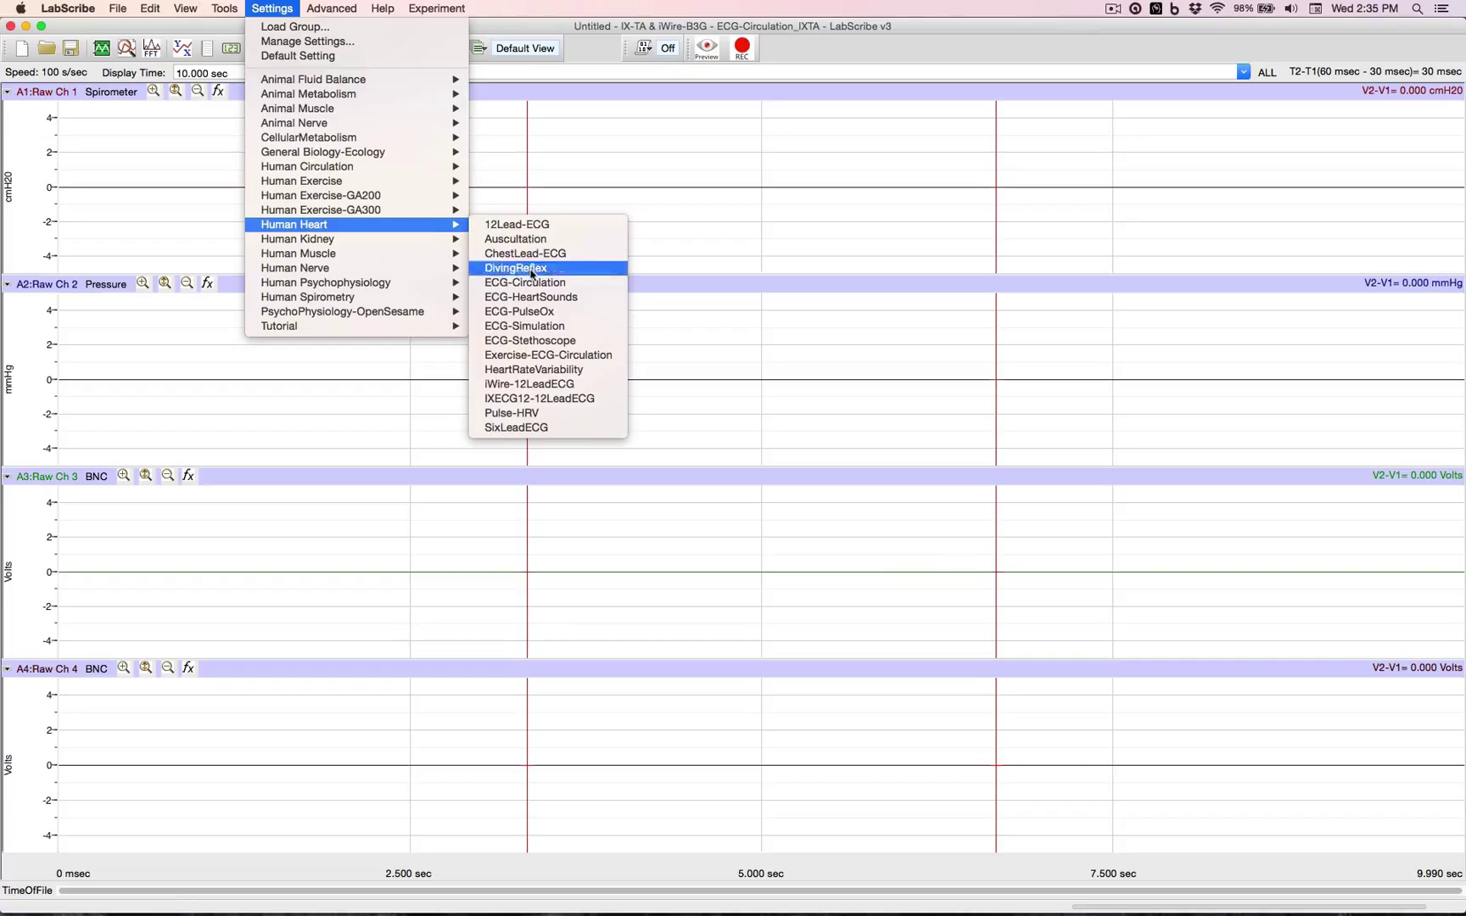
mouse_move(525, 282)
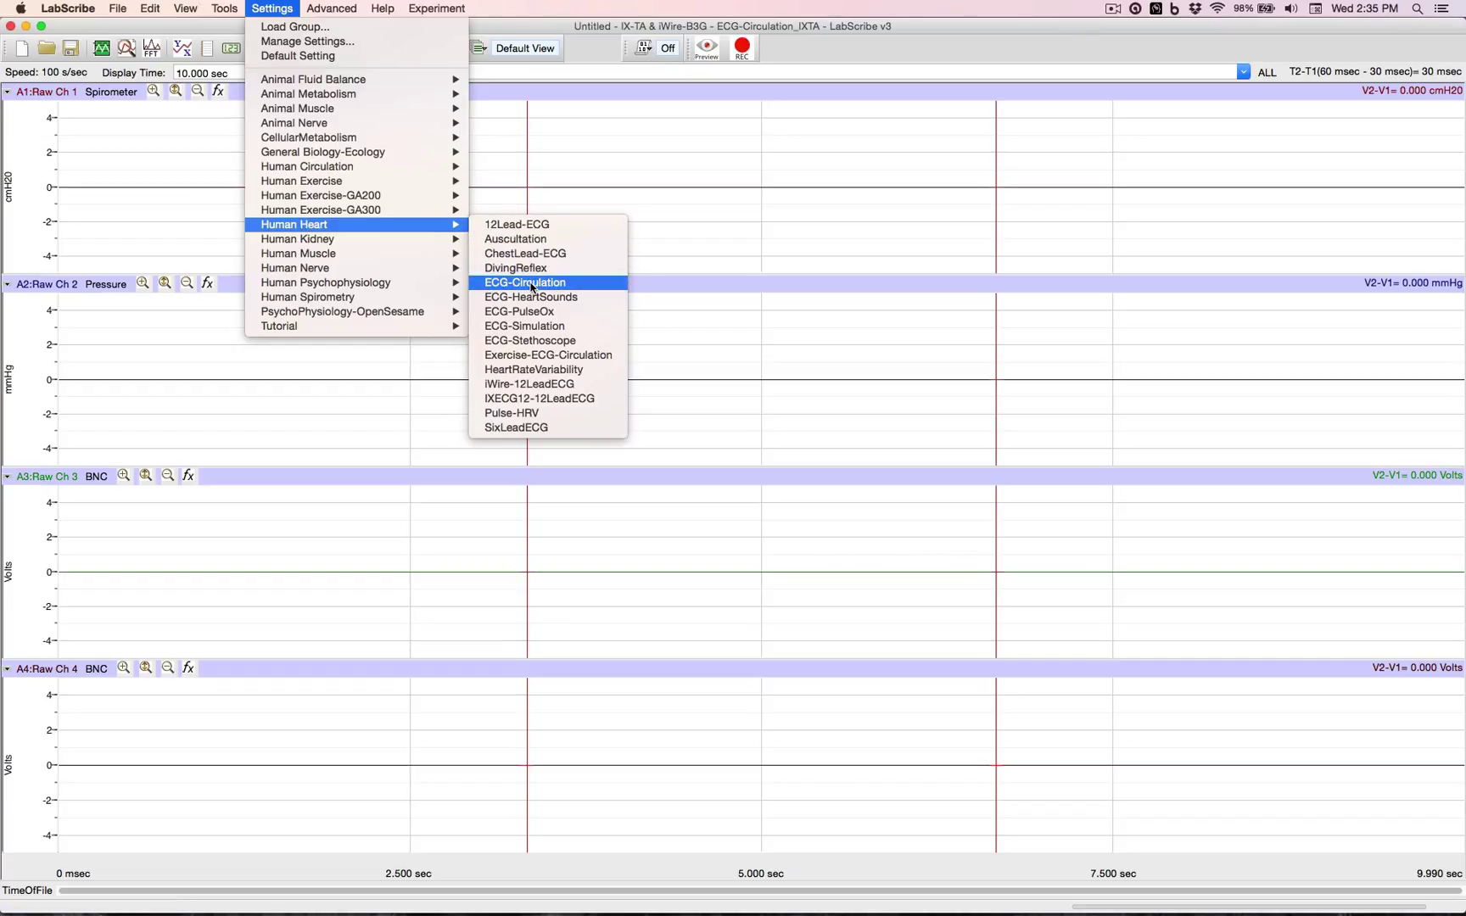
click(526, 282)
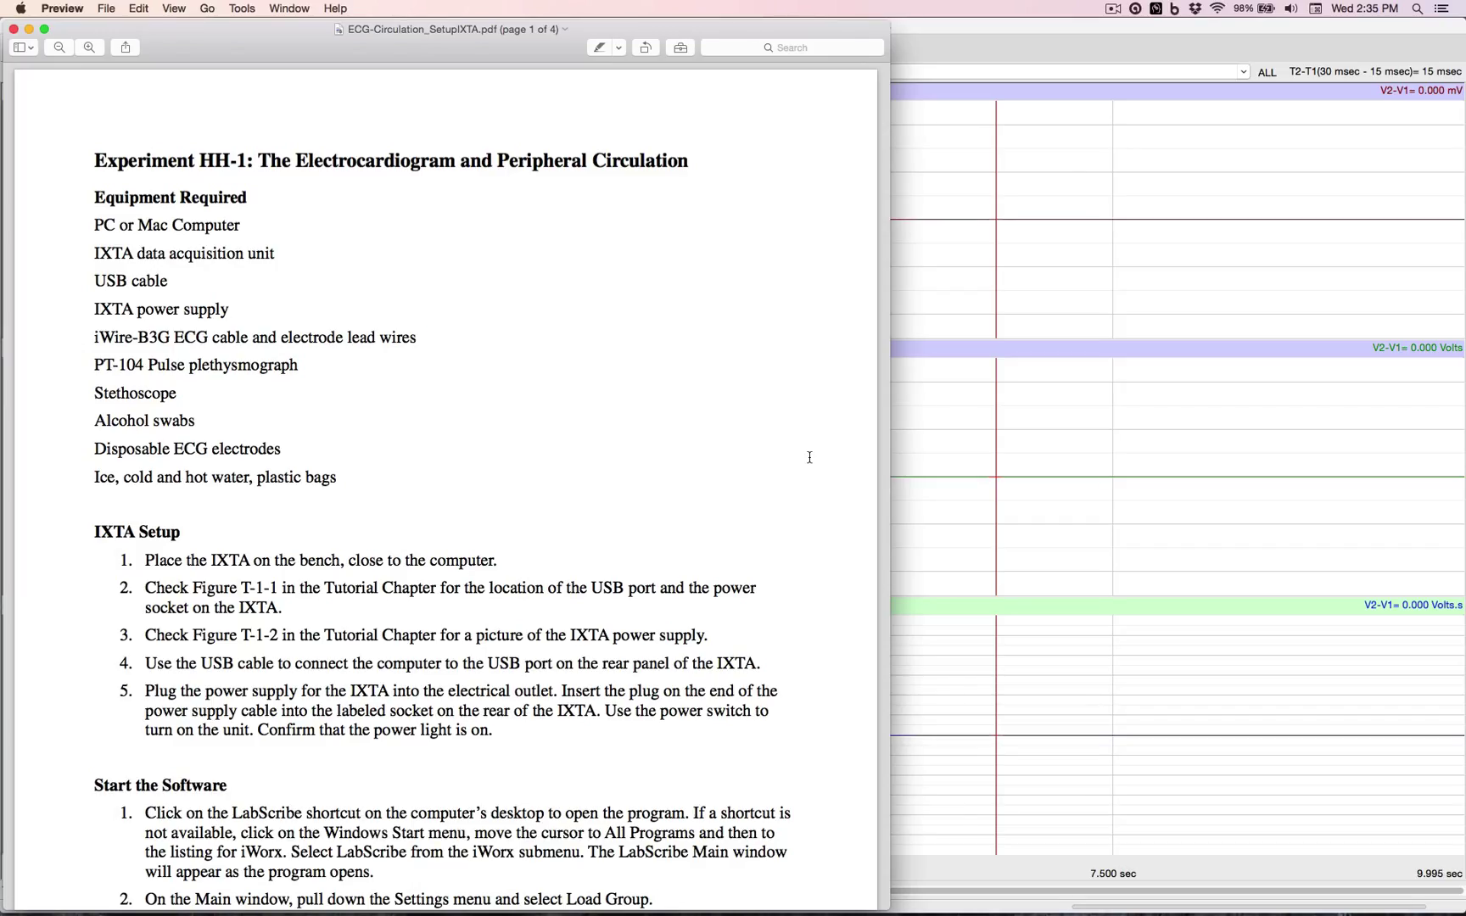
mouse_move(996, 290)
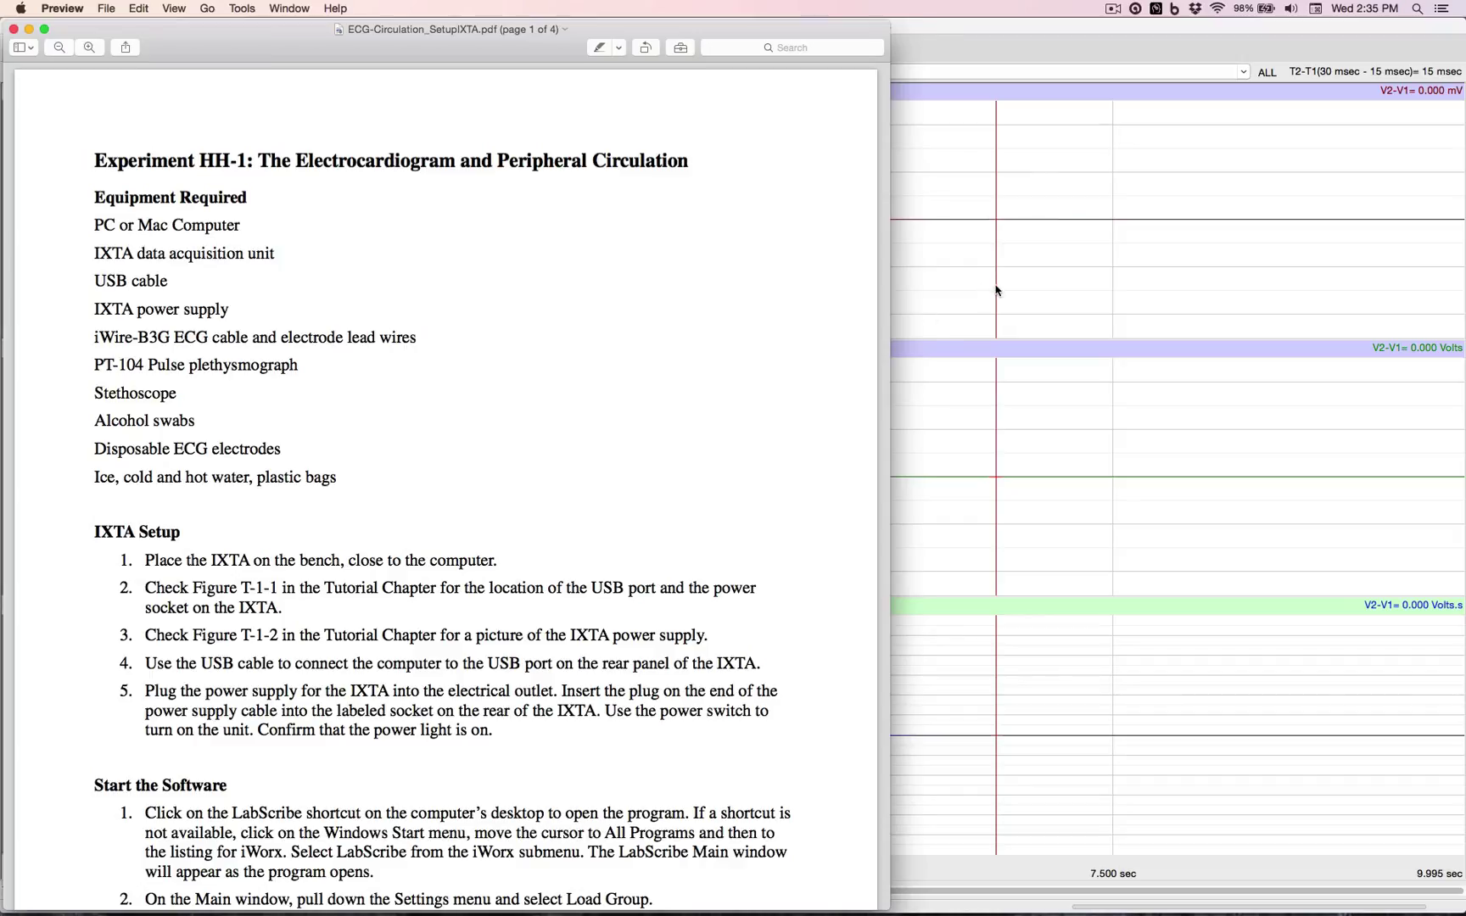